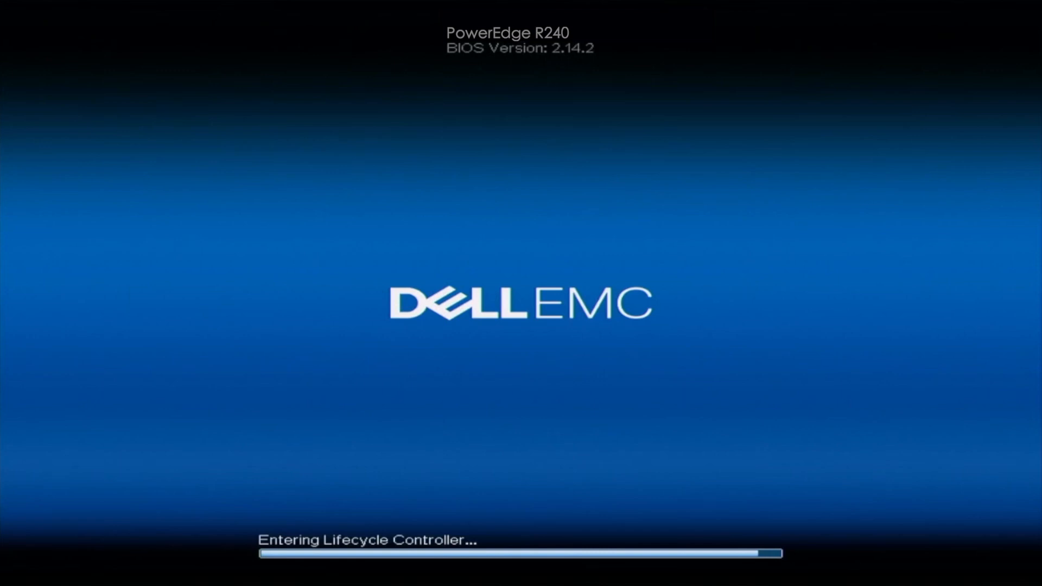
Enter Lifecycle Controller with F10 at boot and go to its Settings page.
{"action": "key", "text": "F10"}
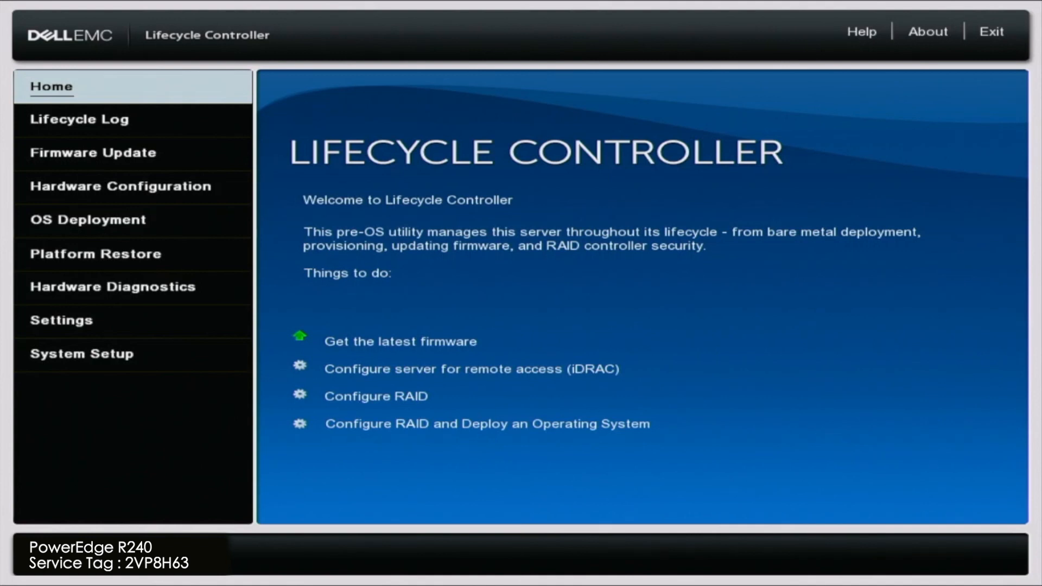
{"action": "left_click", "coordinate": [79, 120]}
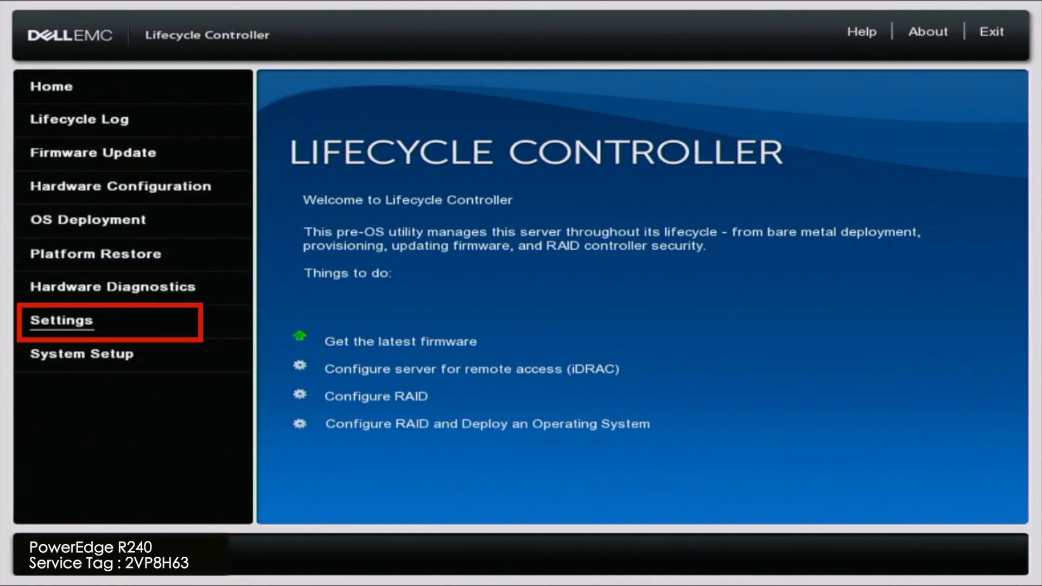
{"action": "left_click", "coordinate": [61, 320]}
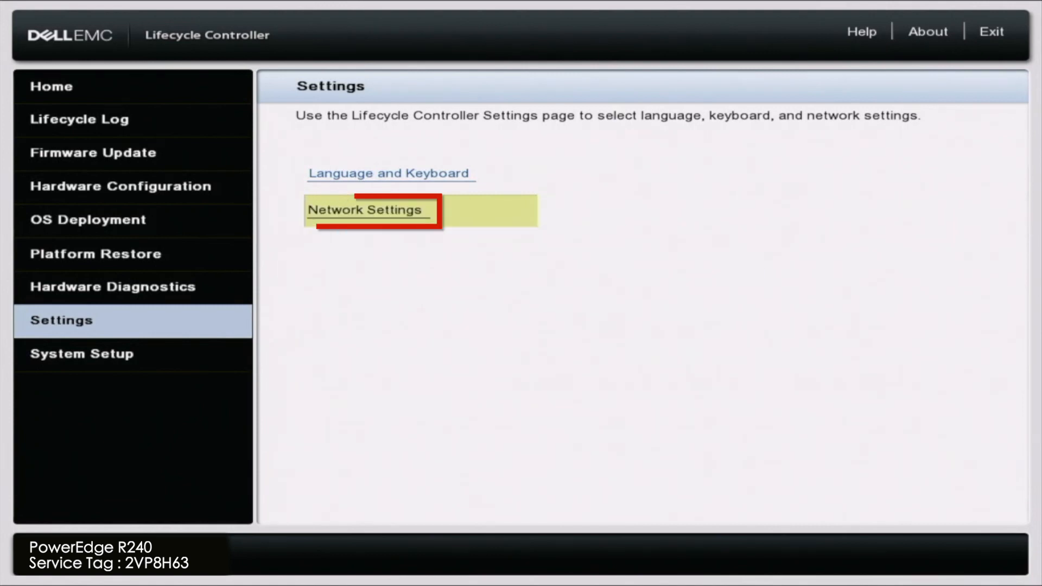
Set the embedded NIC's IPv4 address source to DHCP and apply the network settings.
{"action": "left_click", "coordinate": [366, 209]}
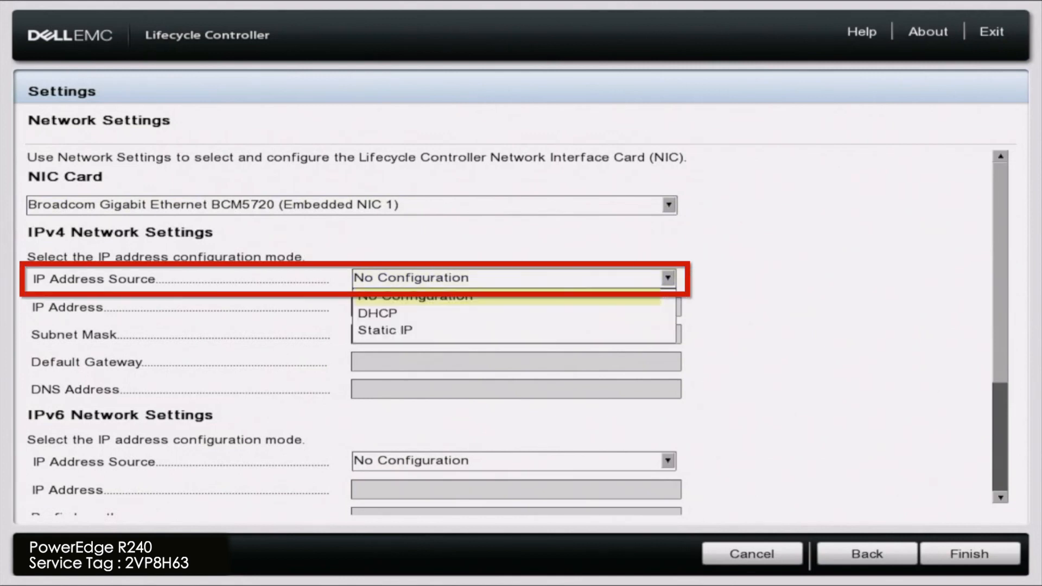
{"action": "left_click", "coordinate": [377, 312]}
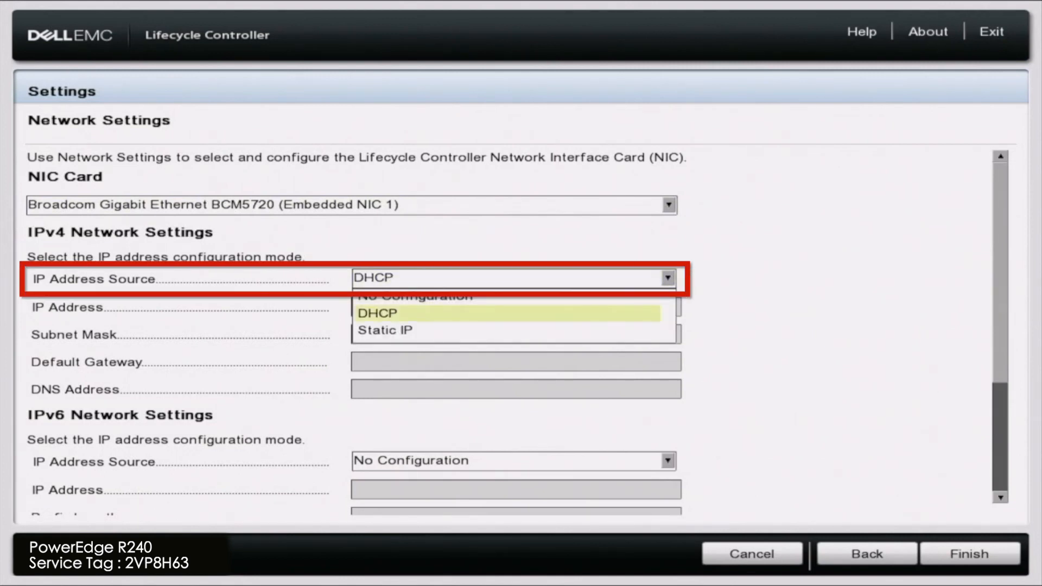
{"action": "left_click", "coordinate": [375, 313]}
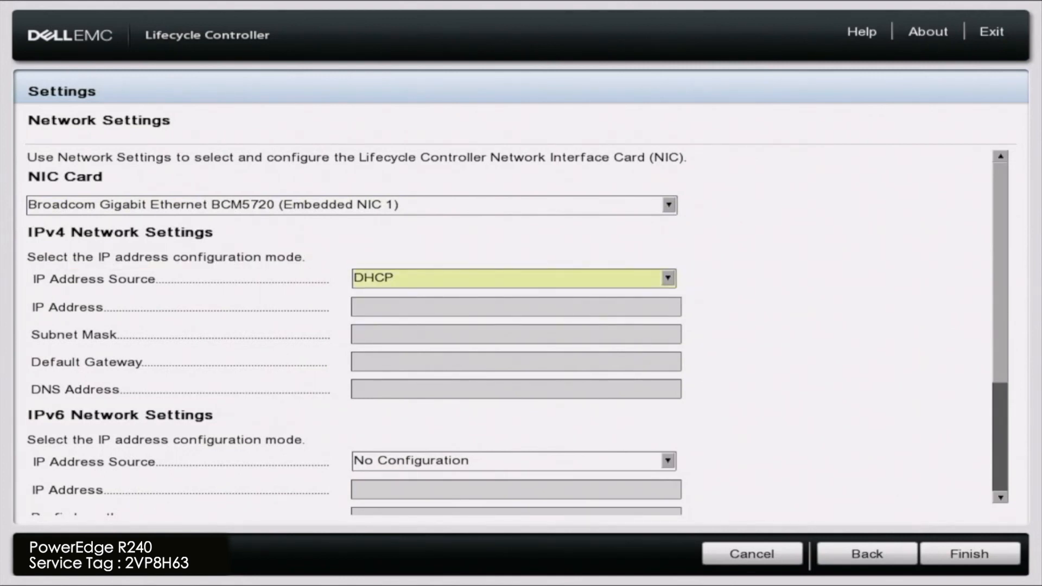
{"action": "left_click", "coordinate": [511, 460]}
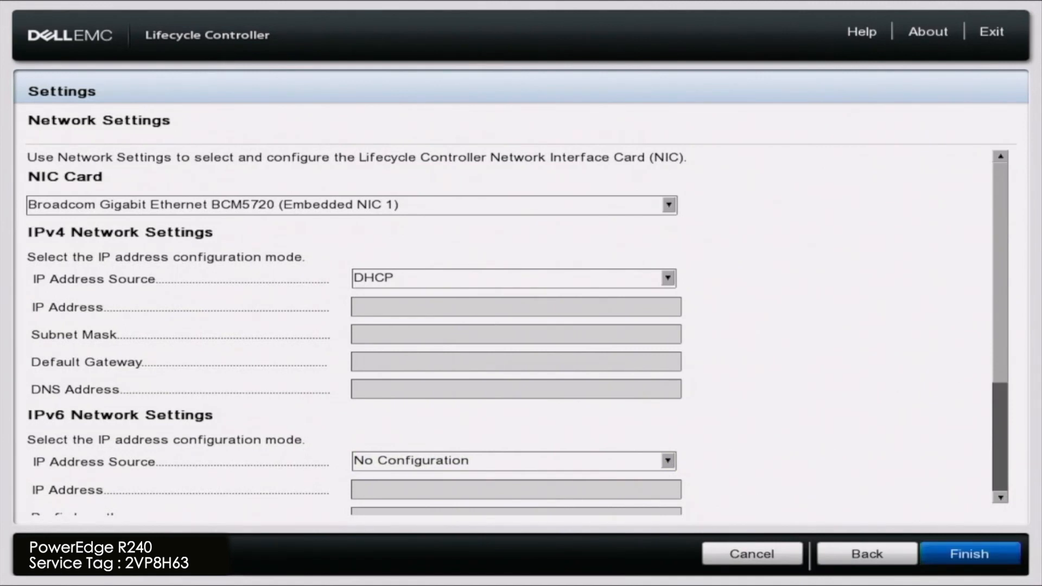
{"action": "left_click", "coordinate": [968, 553]}
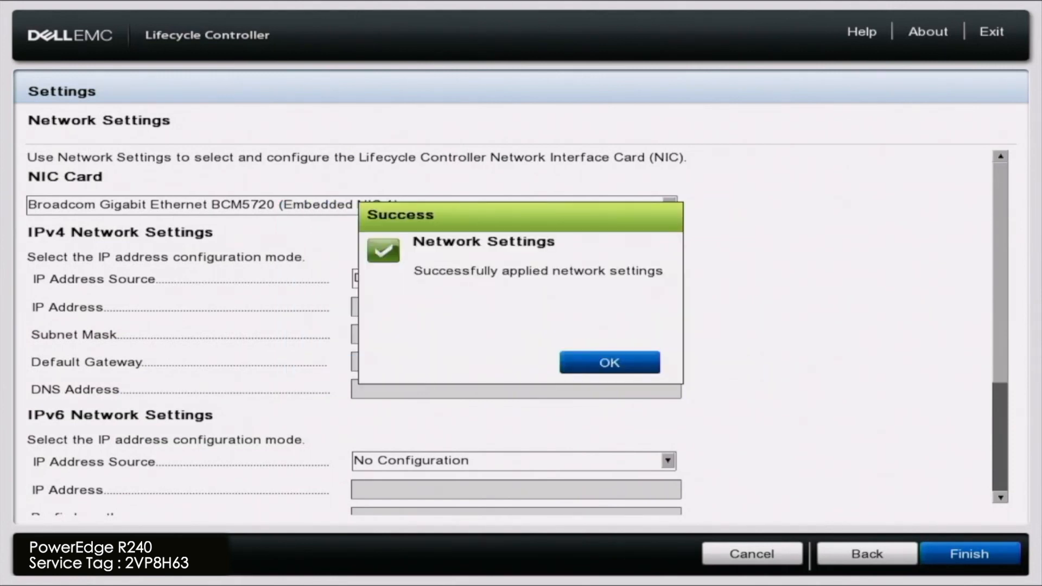
{"action": "left_click", "coordinate": [607, 362]}
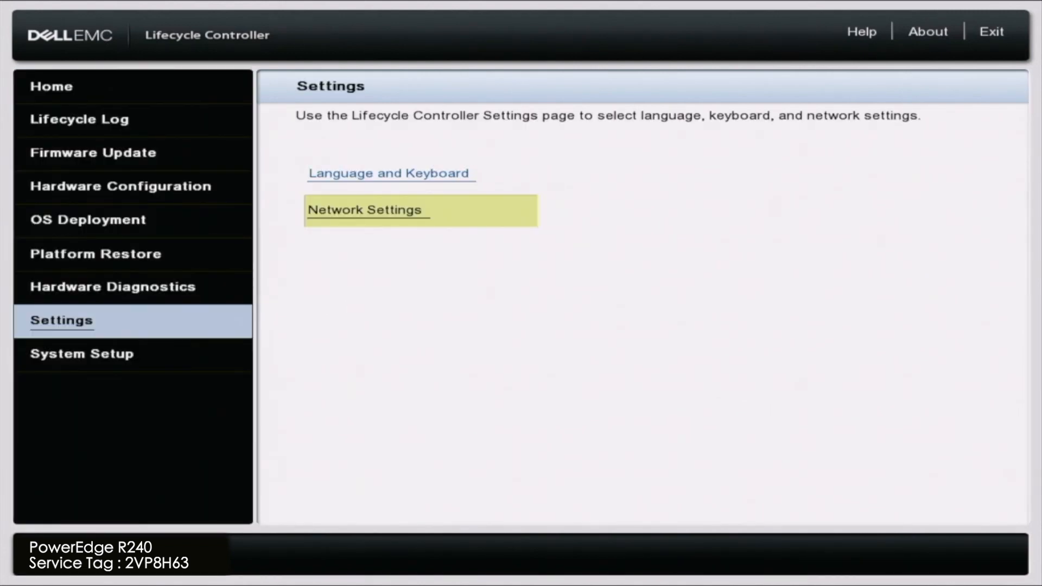
Launch Firmware Update with Network Share (CIFS/NFS/HTTP/HTTPS) as the repository and continue.
{"action": "left_click", "coordinate": [51, 87]}
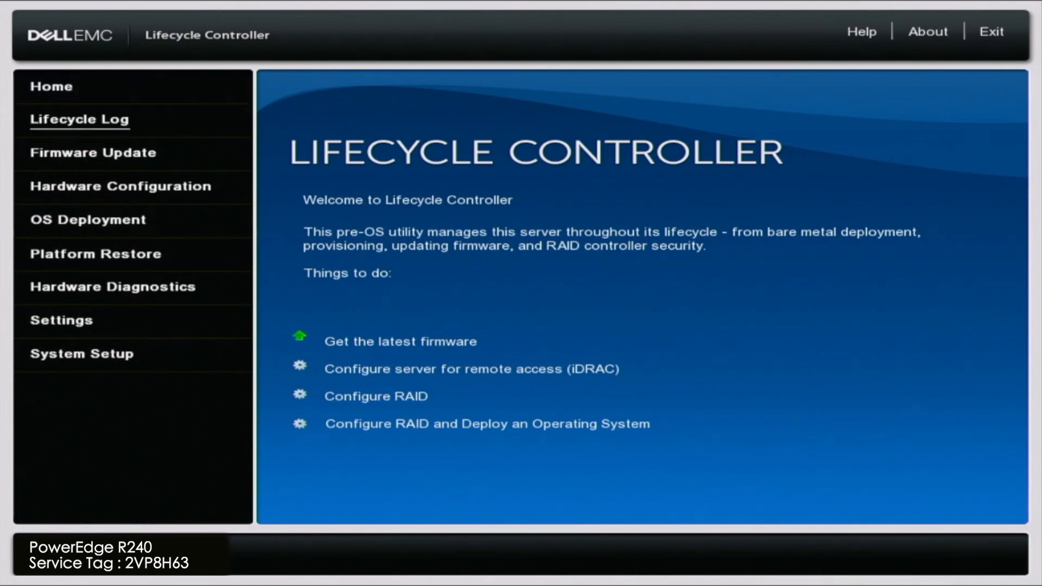
{"action": "left_click", "coordinate": [94, 152]}
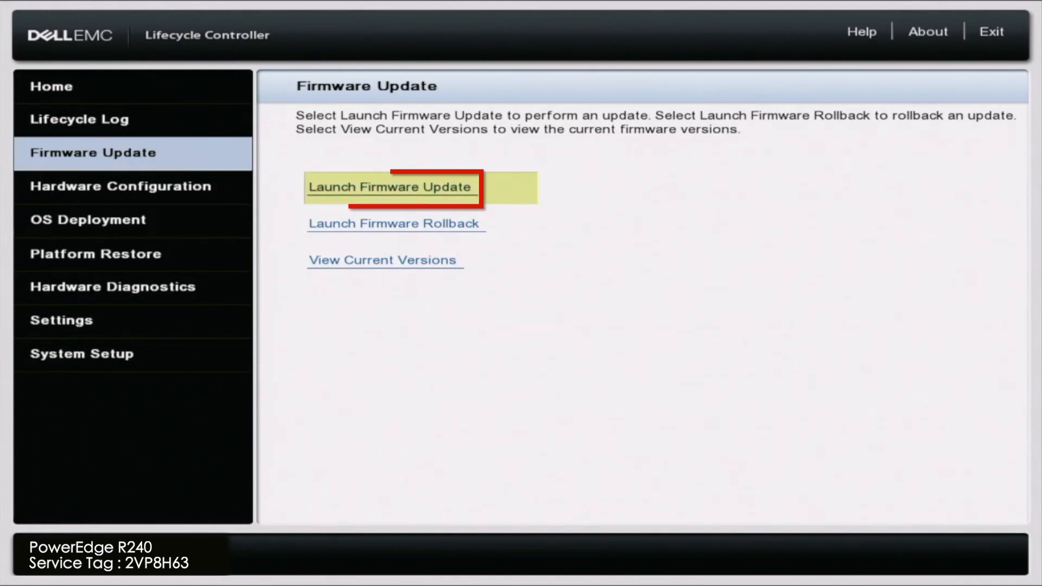
{"action": "left_click", "coordinate": [389, 186]}
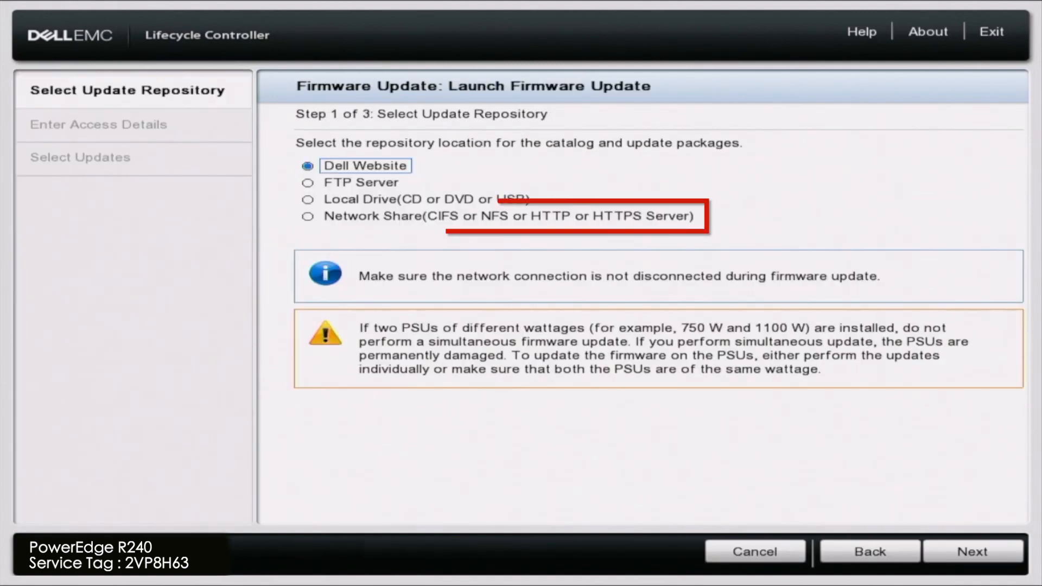
{"action": "left_click", "coordinate": [308, 198]}
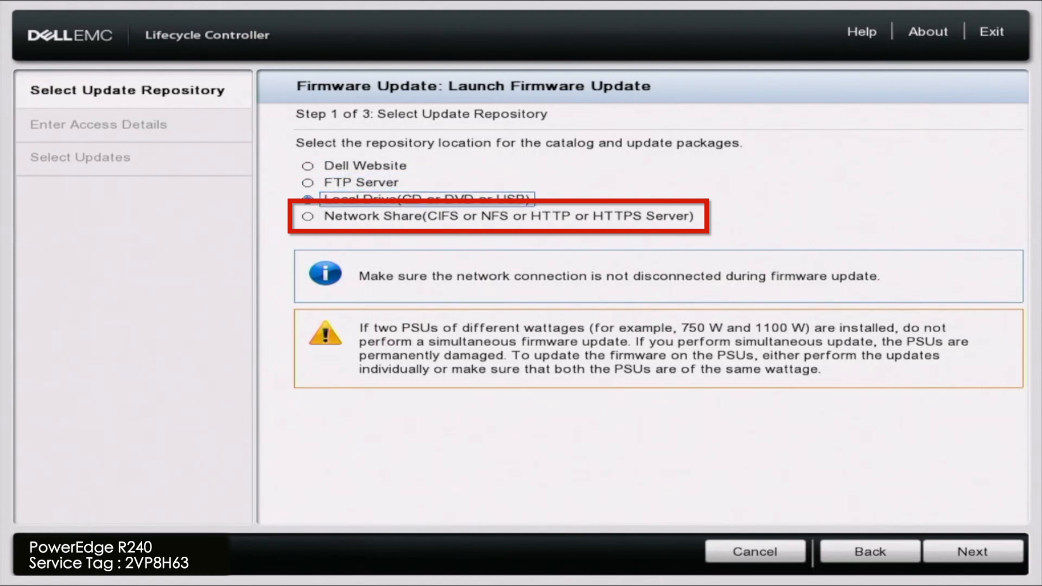
{"action": "left_click", "coordinate": [307, 216]}
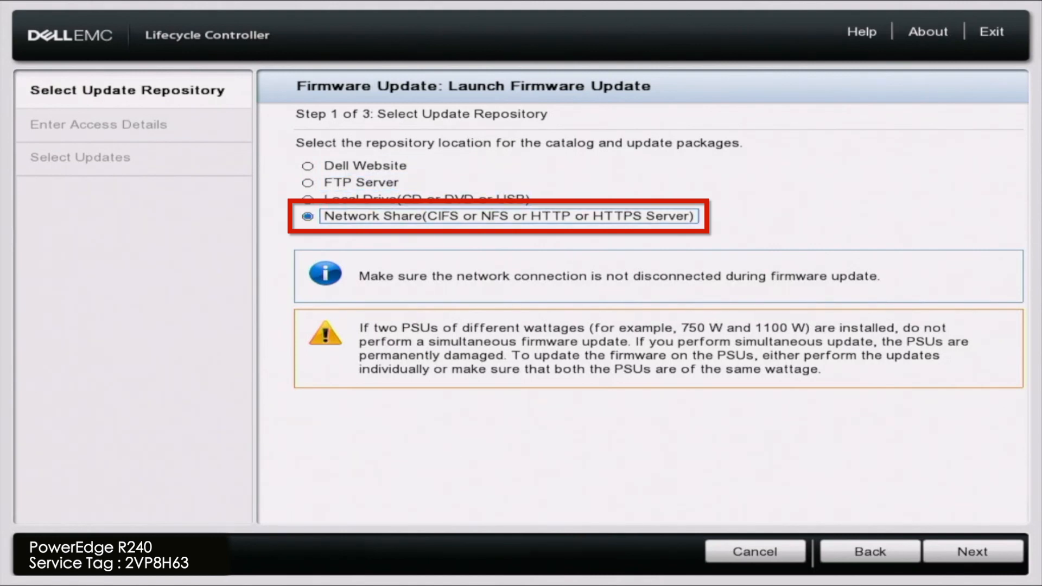
{"action": "left_click", "coordinate": [970, 551]}
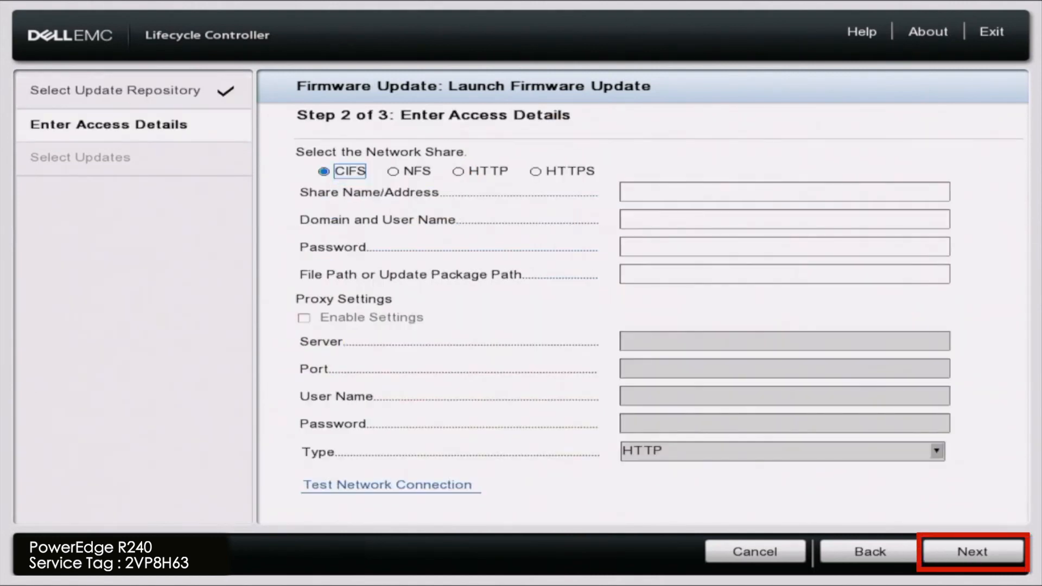
Choose HTTPS with share address downloads.dell.com and continue to the certificate warning.
{"action": "left_click", "coordinate": [534, 170]}
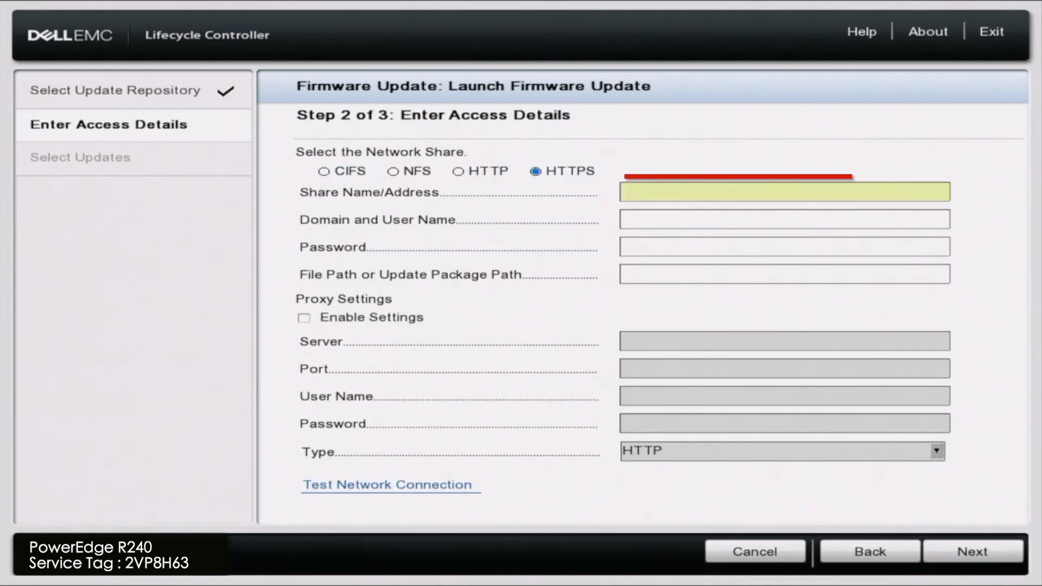
{"action": "type", "text": "download"}
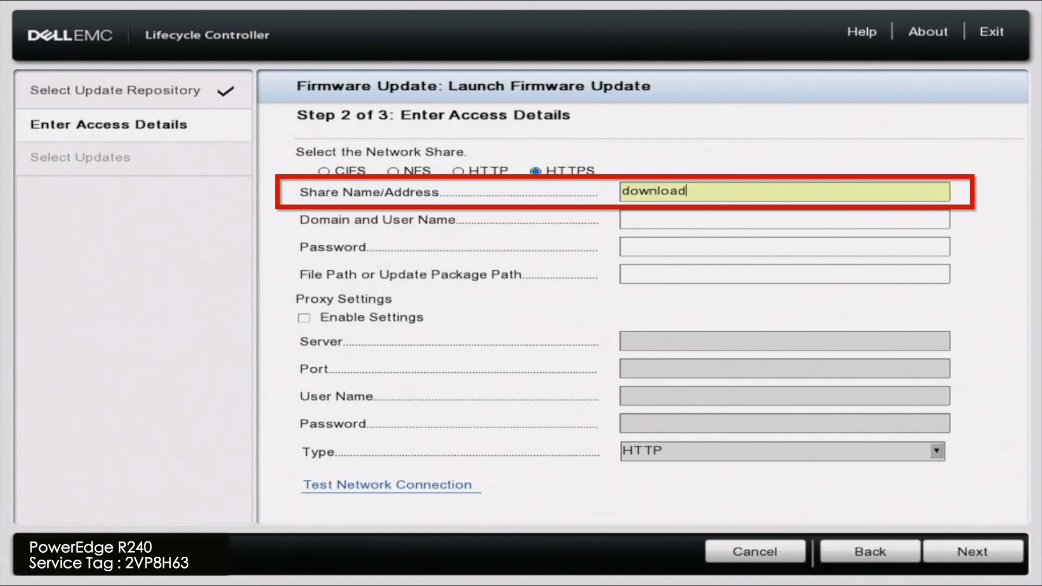
{"action": "type", "text": "s.dell.com"}
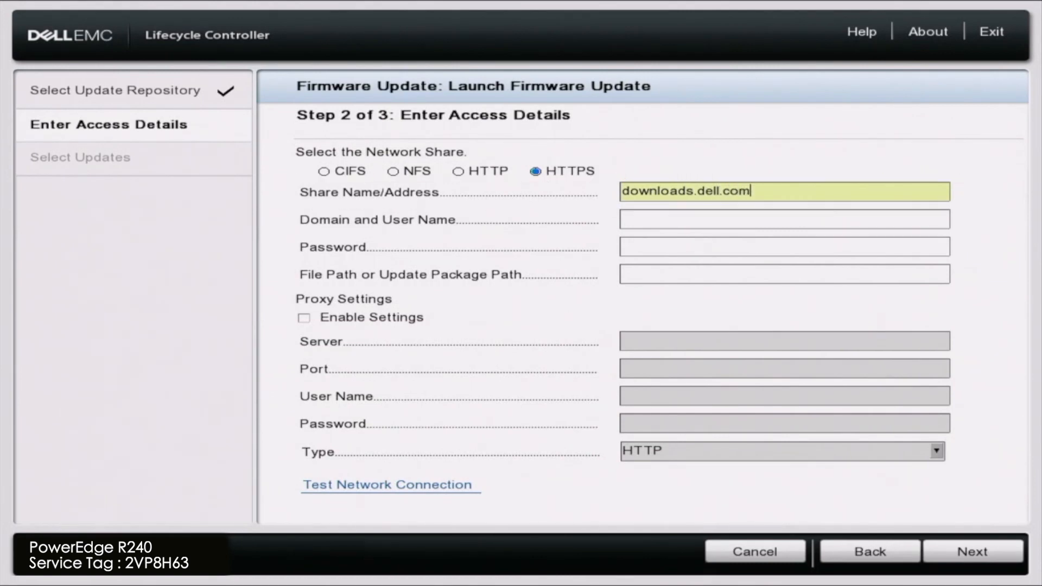
{"action": "left_click", "coordinate": [782, 273]}
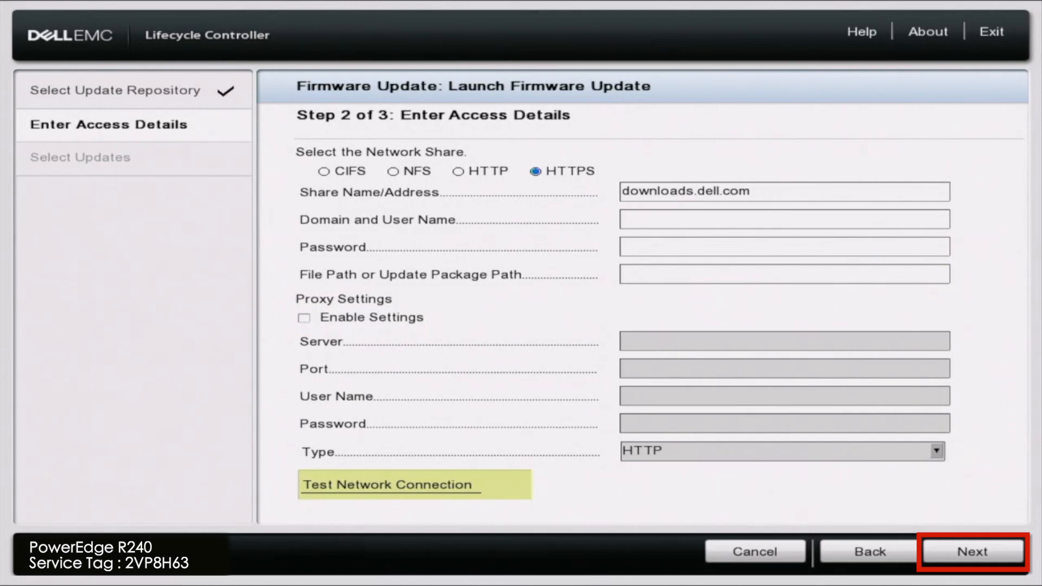
{"action": "left_click", "coordinate": [971, 551]}
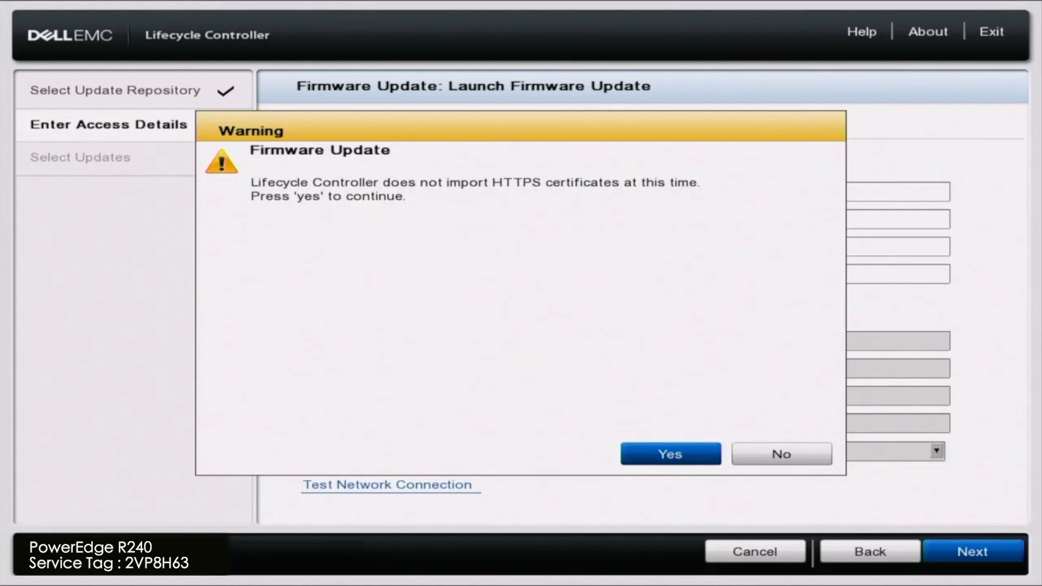
Accept the HTTPS certificate warning to load the available updates from the catalog.
{"action": "left_click", "coordinate": [669, 453]}
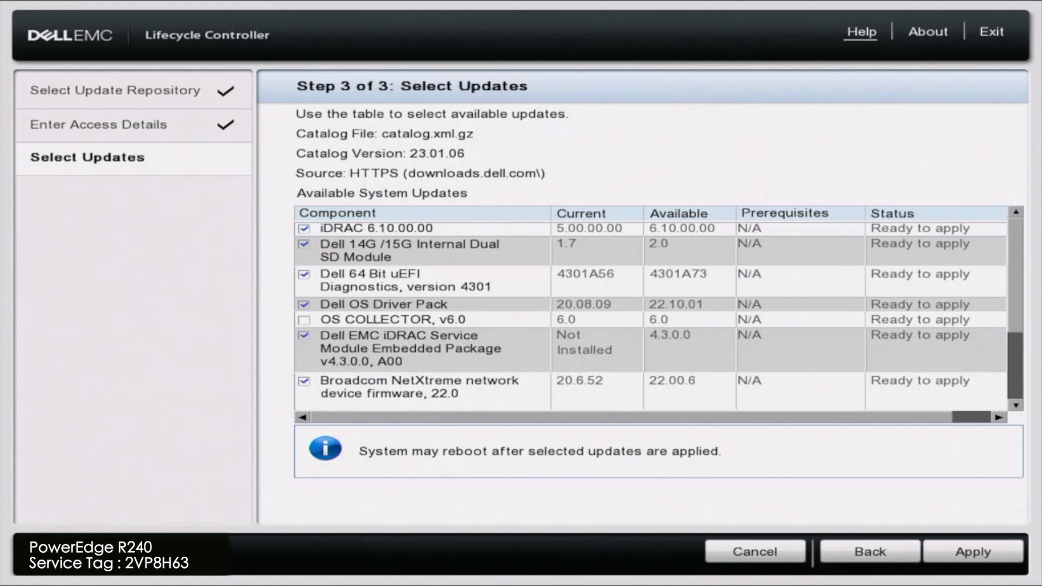
Check OS COLLECTOR v6.0 among the updates and apply so package download begins.
{"action": "left_click", "coordinate": [372, 228]}
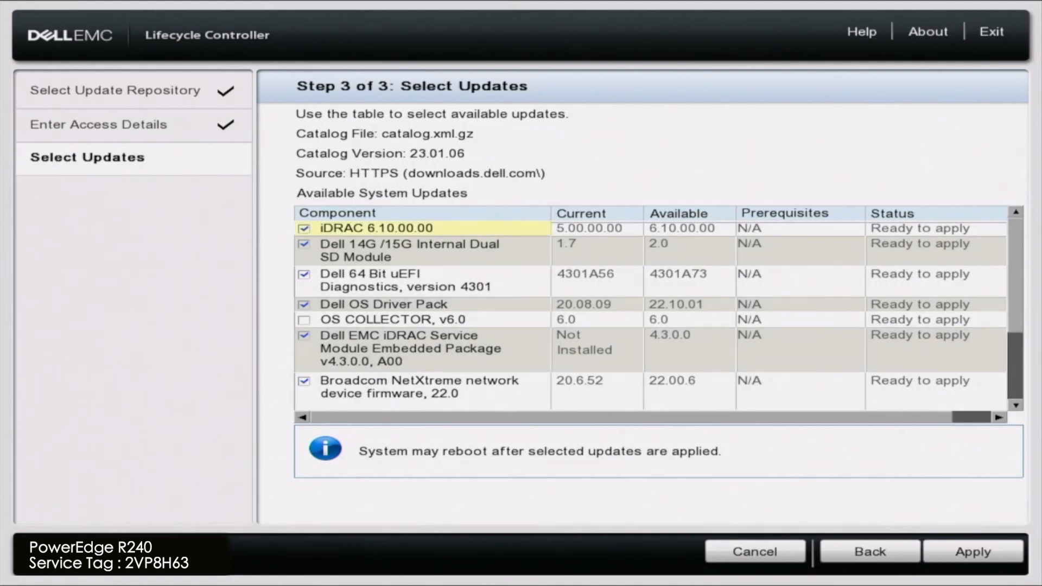
{"action": "left_click", "coordinate": [388, 319]}
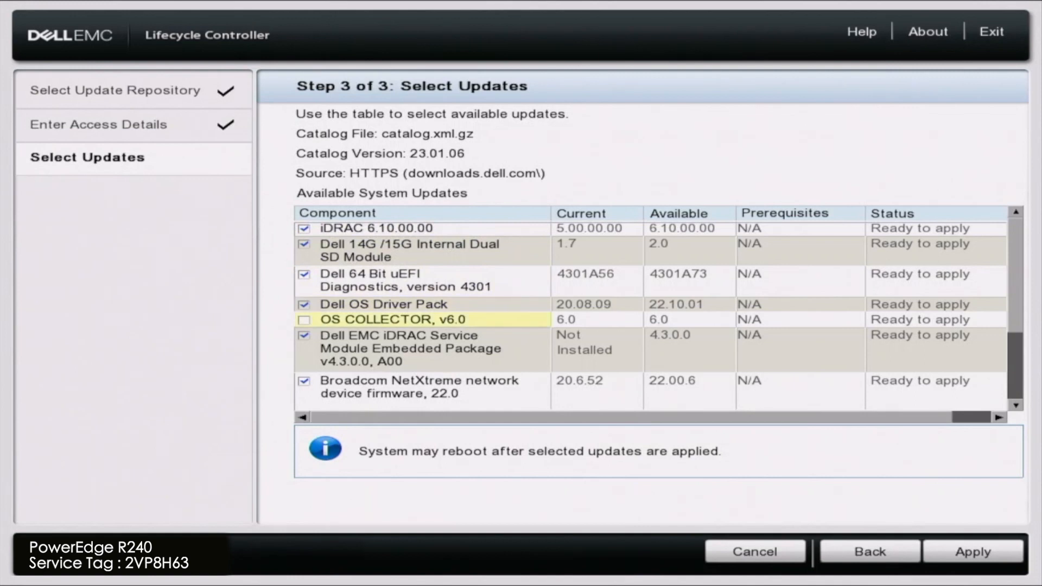
{"action": "left_click", "coordinate": [304, 319]}
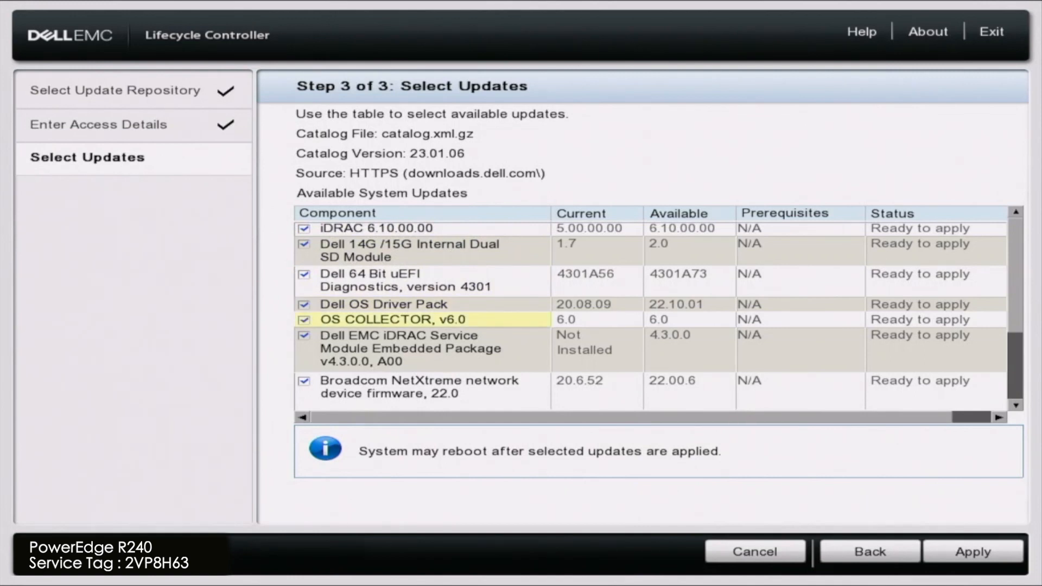
{"action": "left_click", "coordinate": [419, 386]}
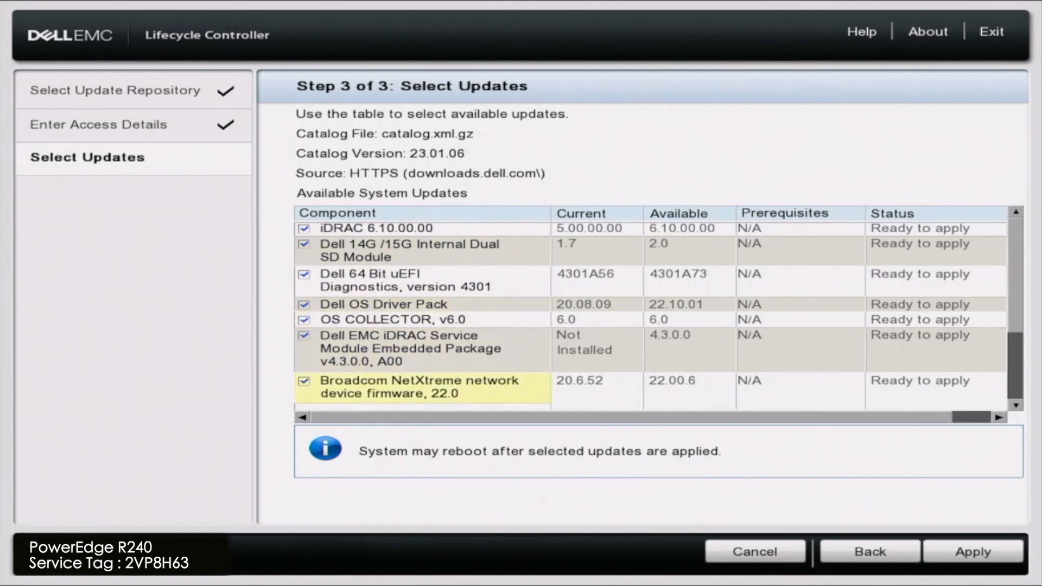
{"action": "scroll", "scroll_direction": "down", "scroll_amount": 3}
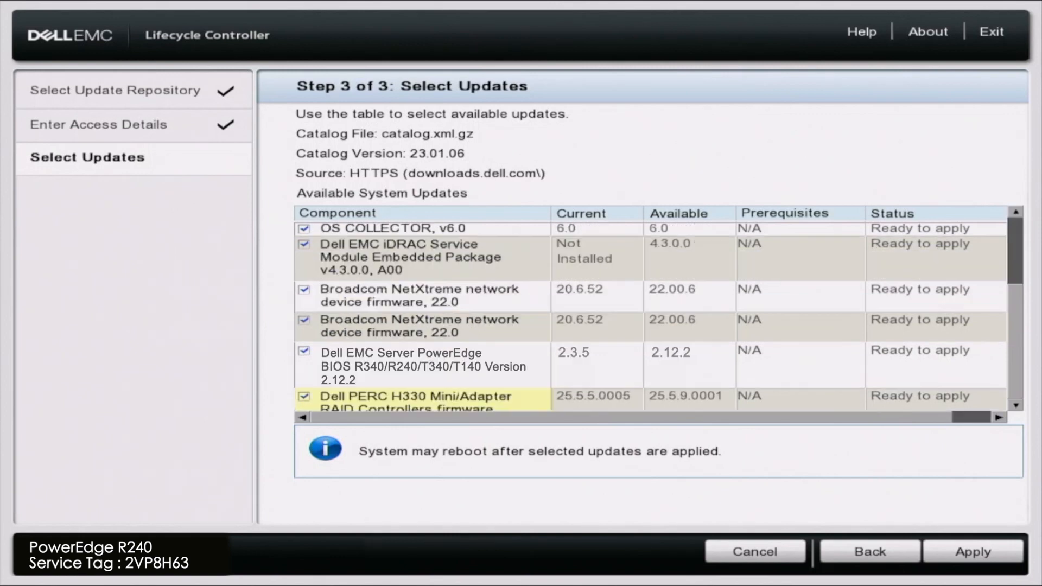
{"action": "scroll", "scroll_direction": "down", "scroll_amount": 3}
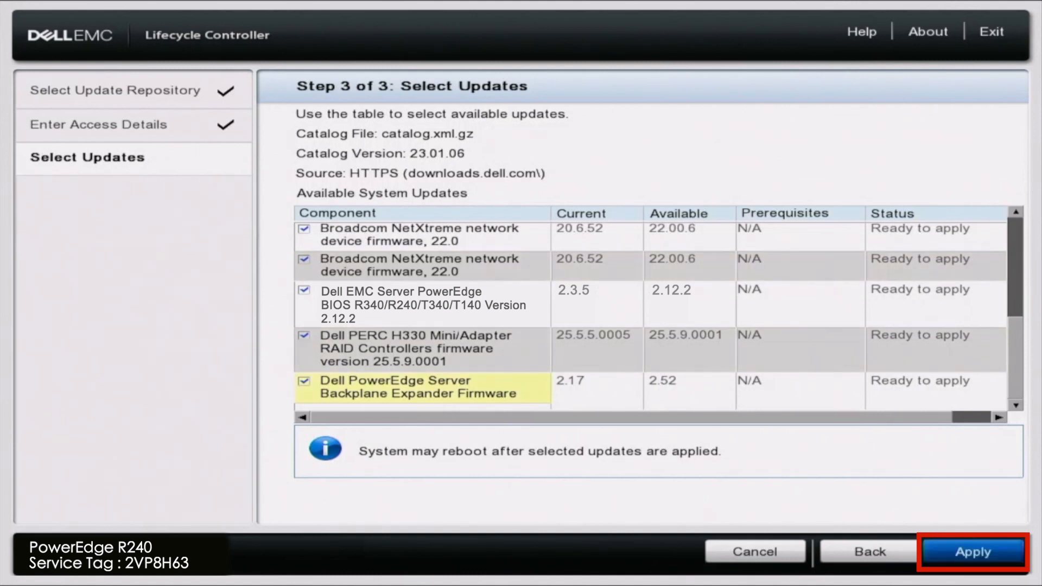
{"action": "left_click", "coordinate": [972, 552]}
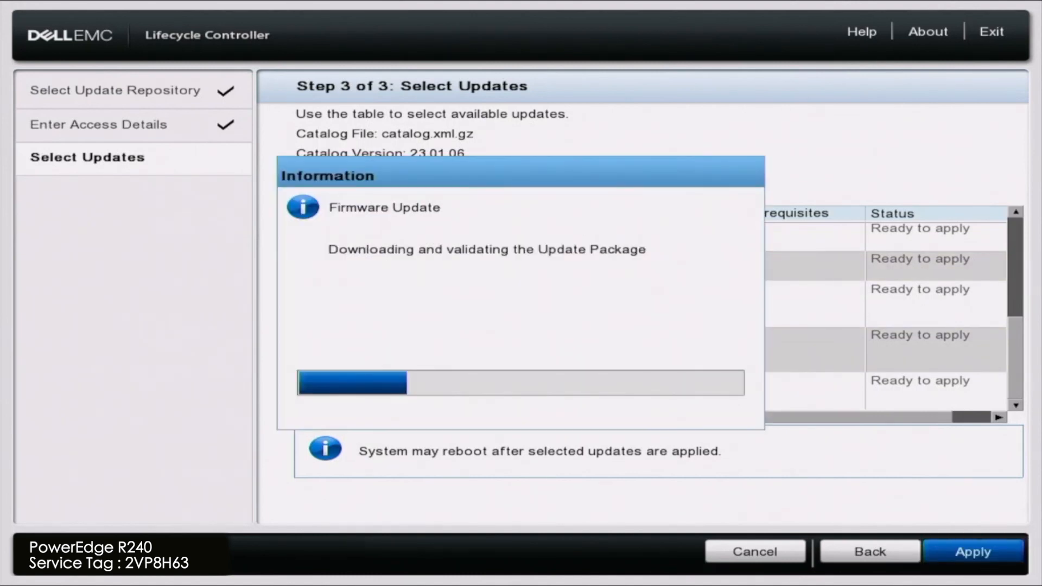